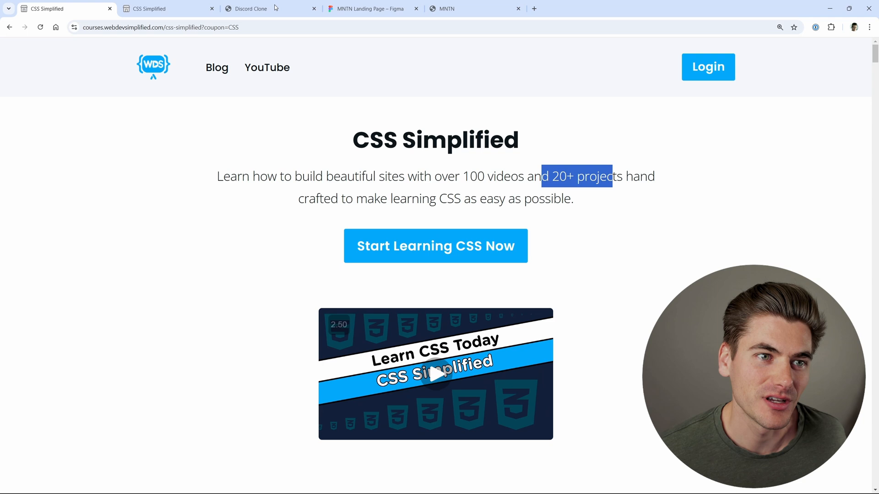
Step: Show the Discord Clone's Hiking Lovers trail-ratings channel, with its messages and member list
click(250, 9)
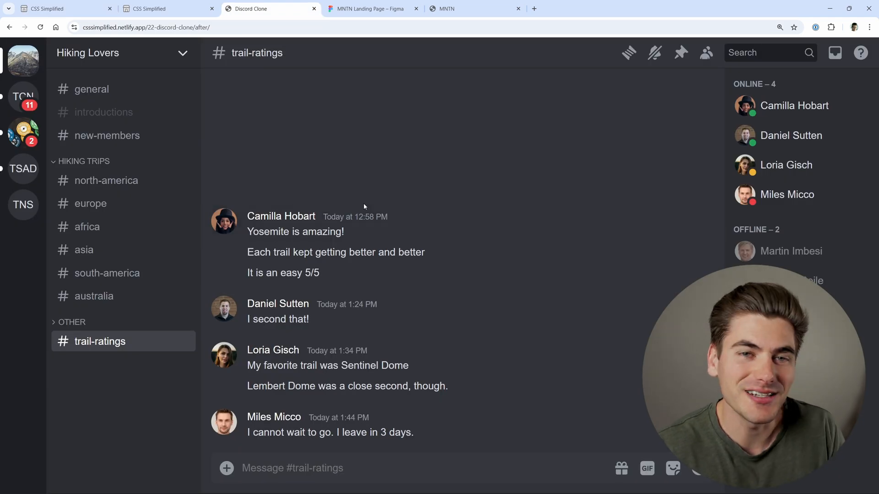
mouse_move(350, 211)
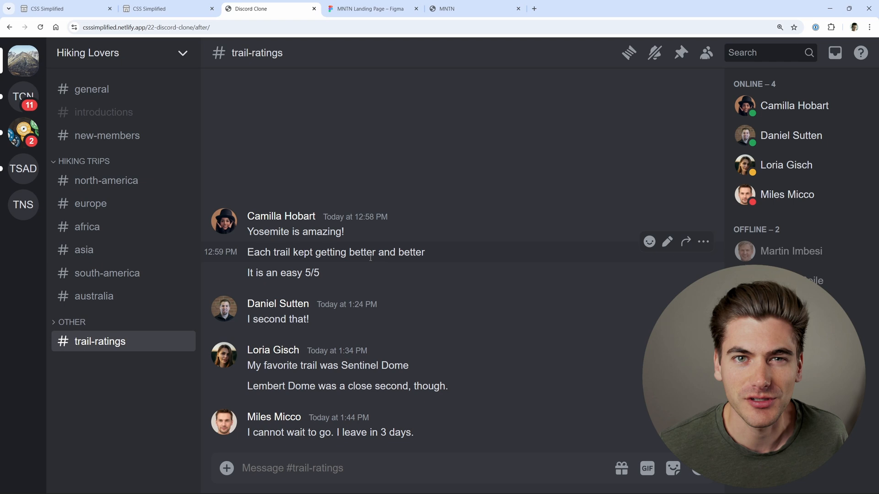
click(740, 53)
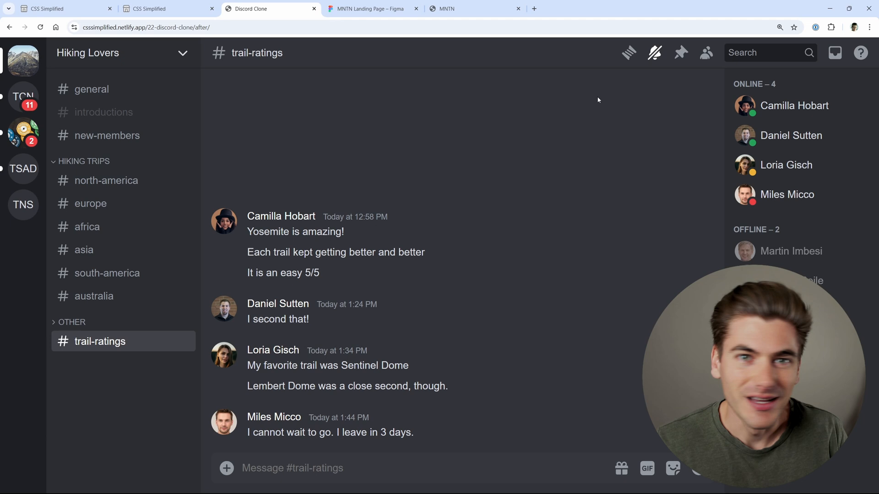
mouse_move(590, 99)
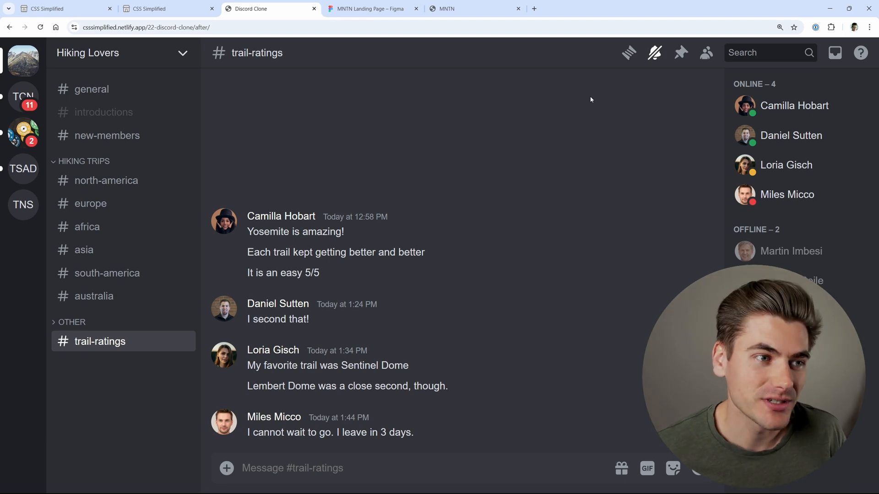
mouse_move(469, 297)
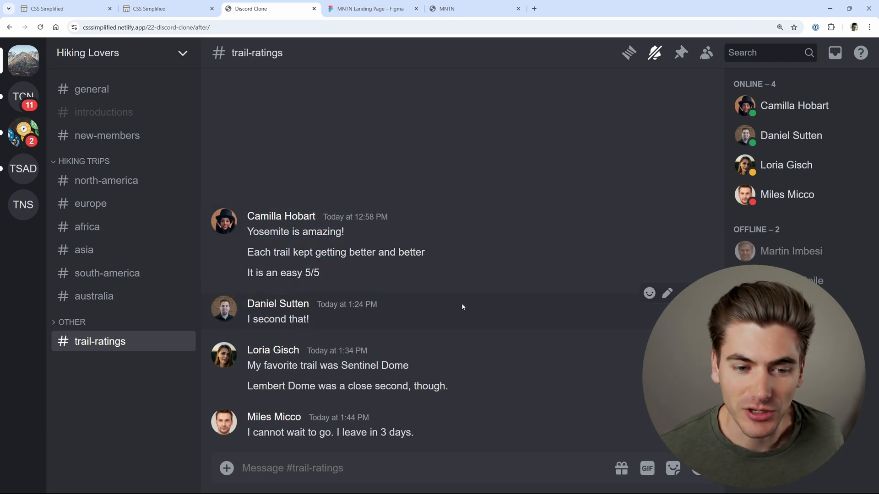
click(371, 8)
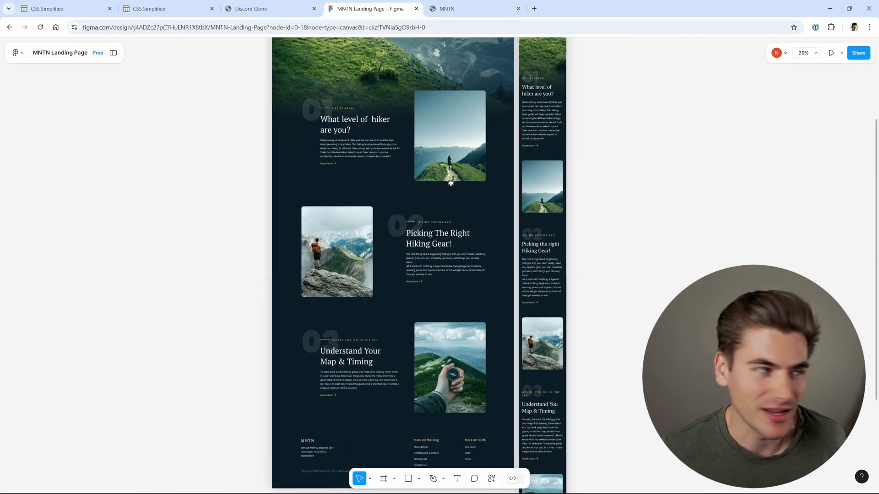
Step: Scroll through the MNTN Landing Page design in Figma
scroll(down, 3)
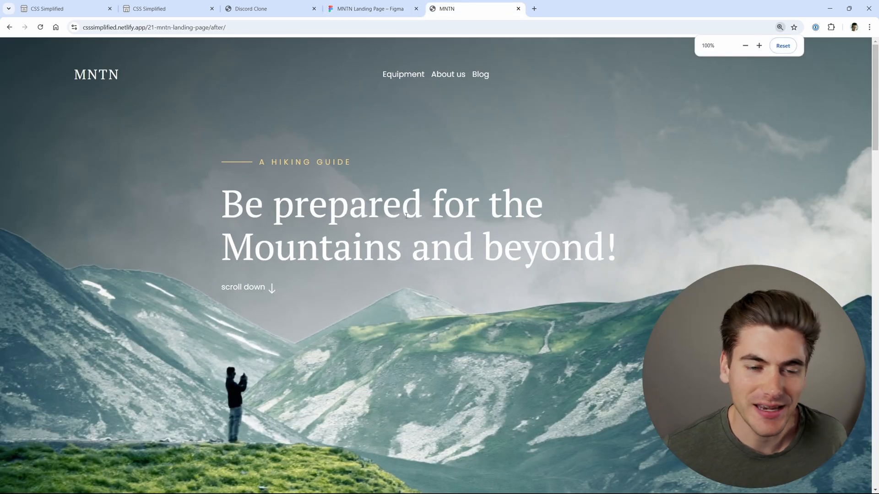
Step: Scroll the live MNTN page to the footer, then back up to section 01
scroll(down, 3)
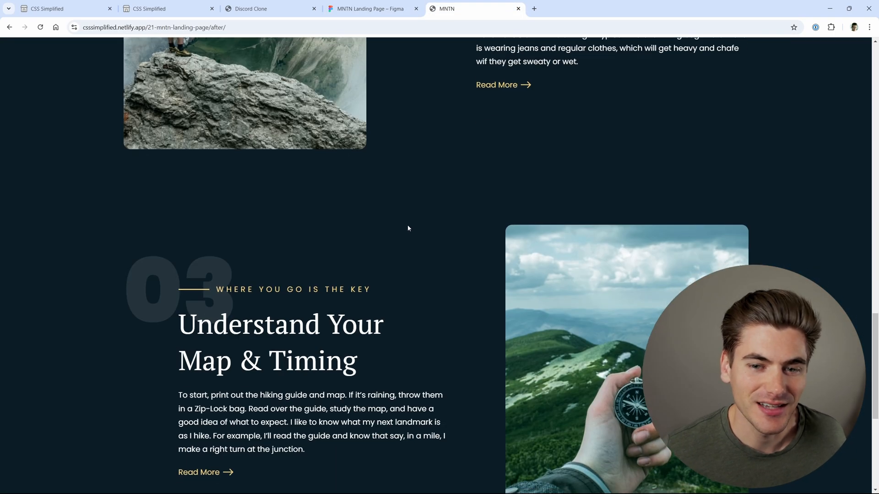
click(372, 9)
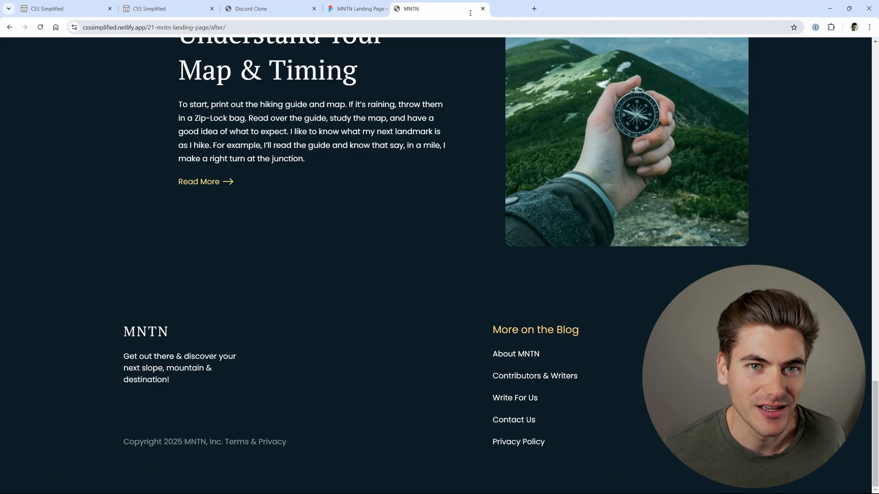
scroll(up, 3)
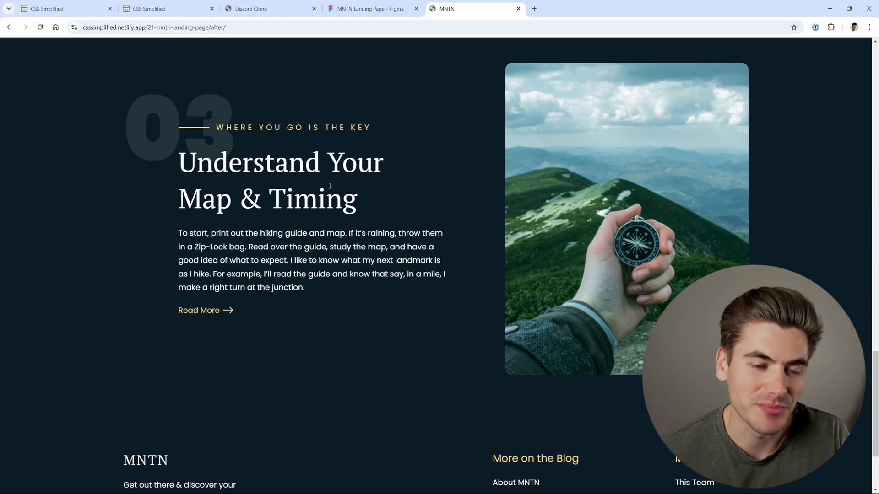
scroll(up, 3)
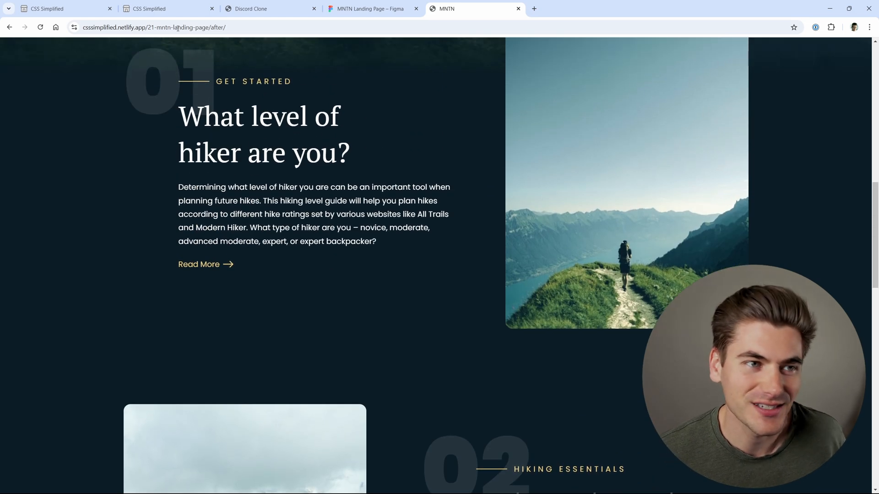
click(62, 8)
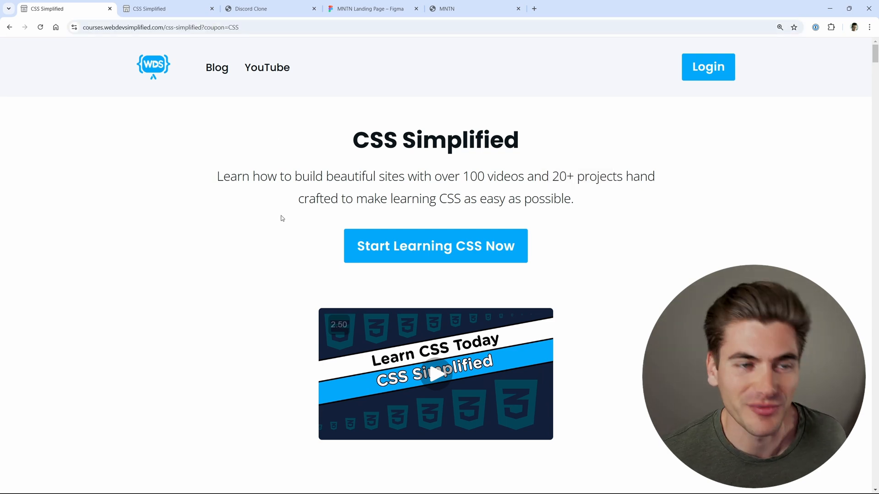
mouse_move(254, 207)
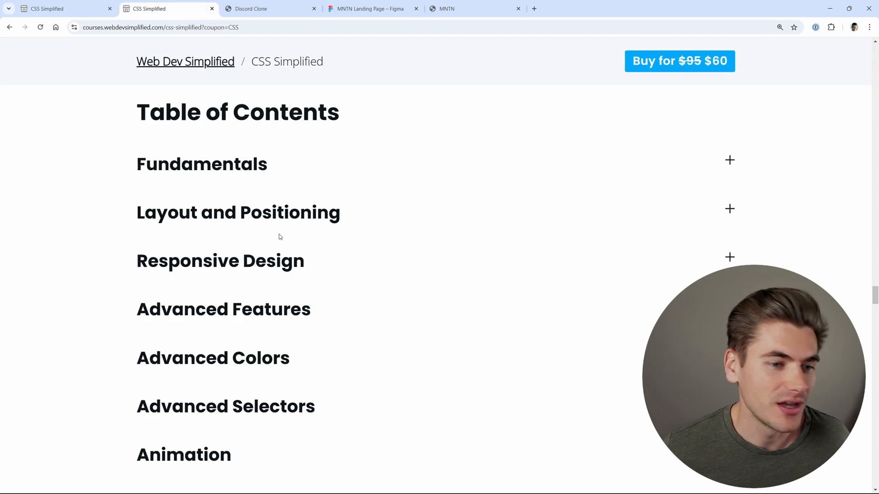
Step: Browse the CSS Simplified curriculum modules down to the two BONUS real-project sections
scroll(down, 3)
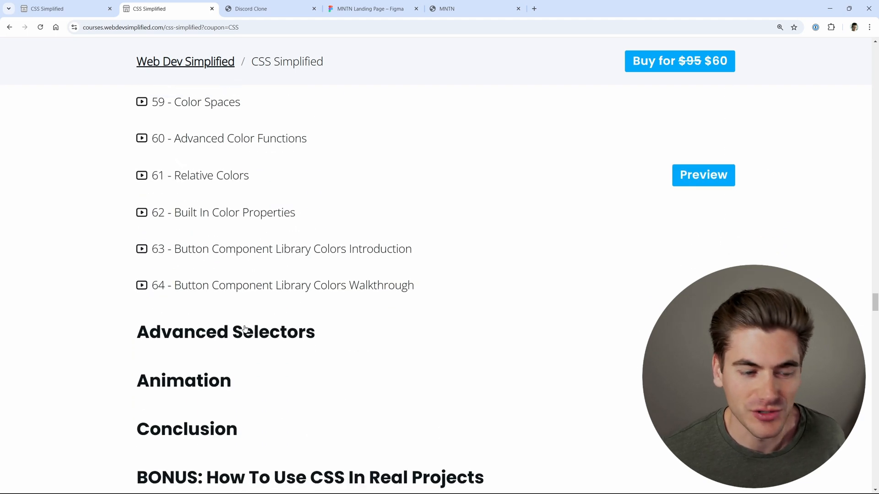
scroll(up, 3)
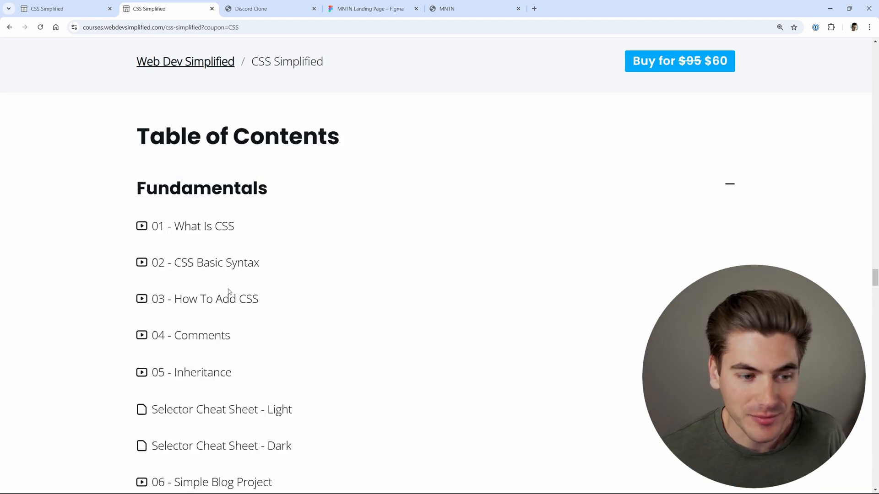
scroll(down, 3)
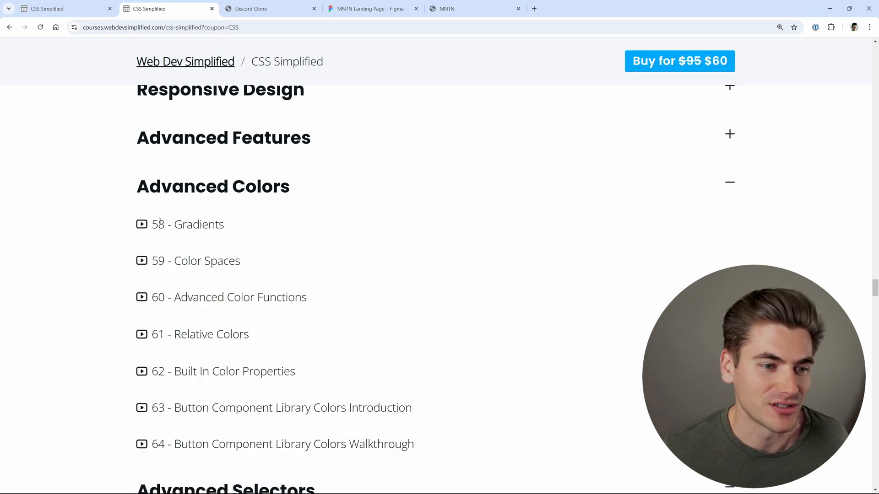
scroll(up, 3)
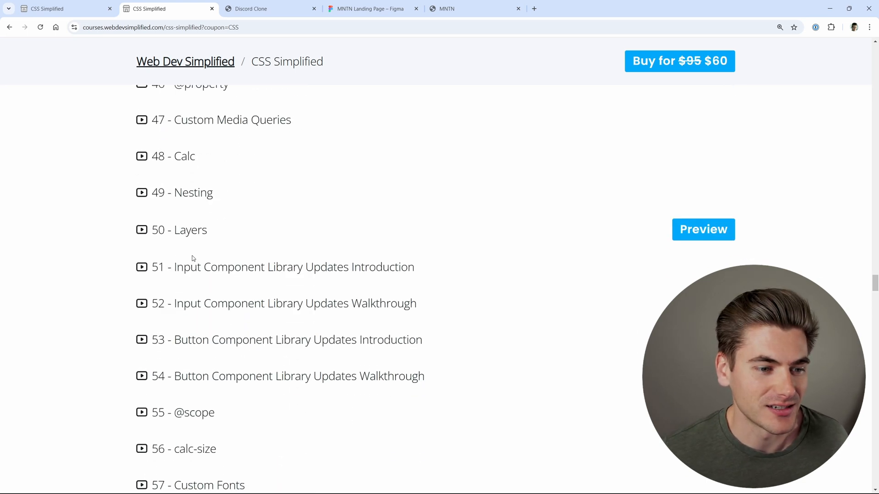
double_click(229, 120)
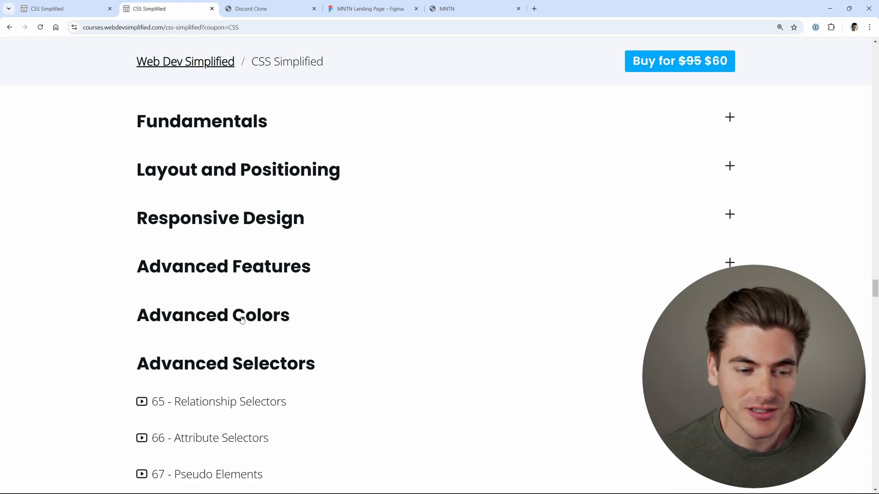
scroll(down, 3)
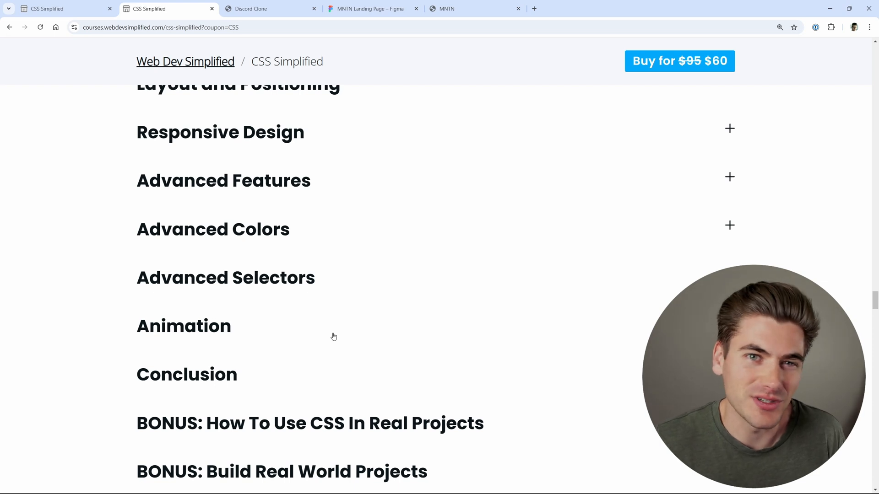
mouse_move(321, 340)
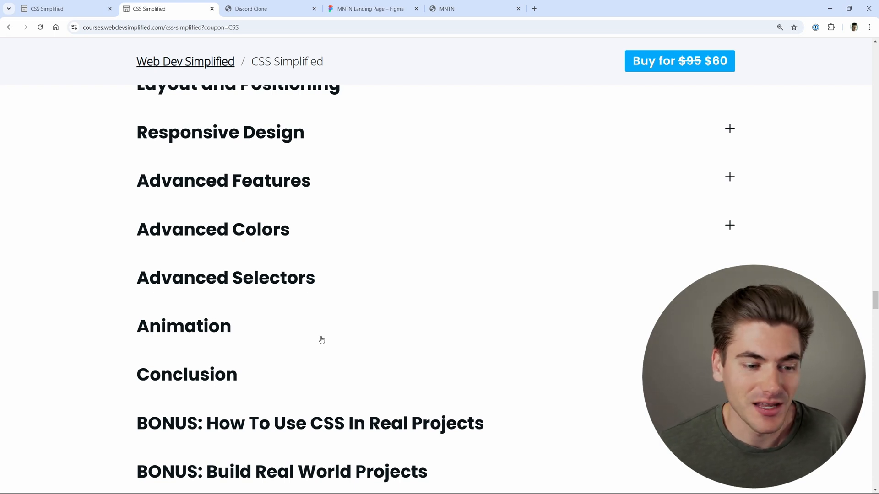
mouse_move(318, 341)
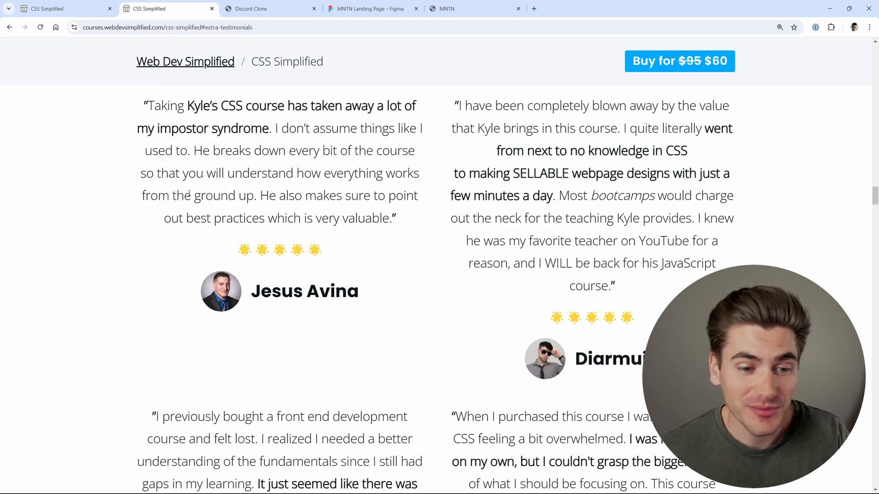
Step: Scroll through the student reviews to the 'Start mastering CSS now' call to action
scroll(down, 3)
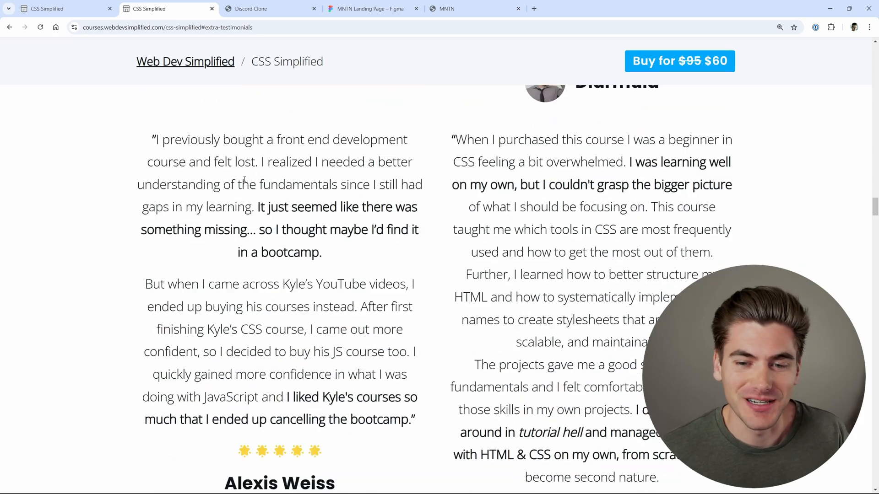
scroll(down, 3)
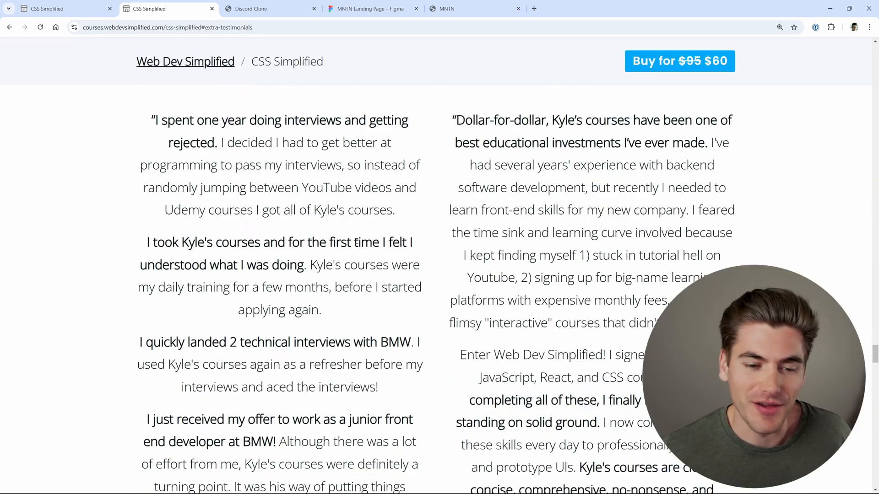
scroll(down, 3)
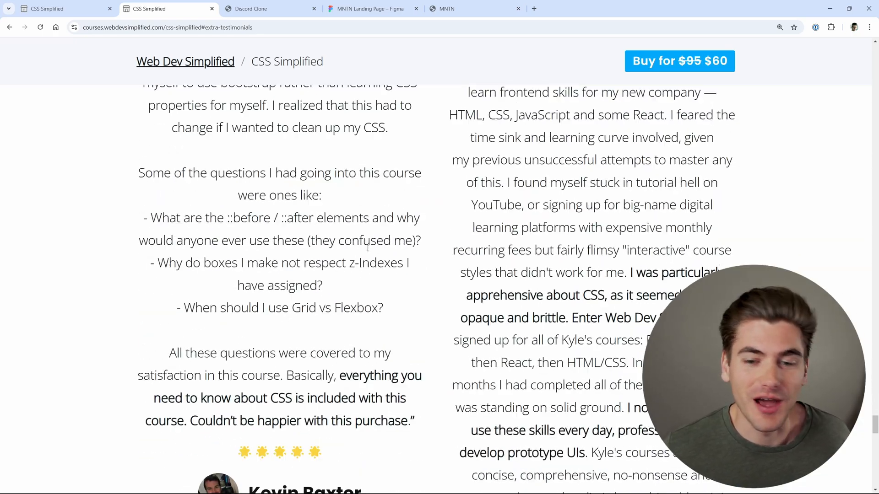
scroll(down, 3)
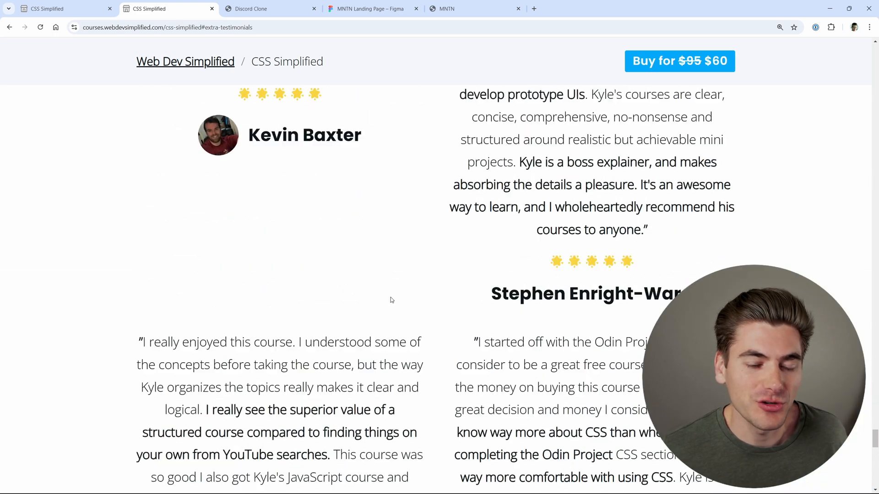
scroll(down, 3)
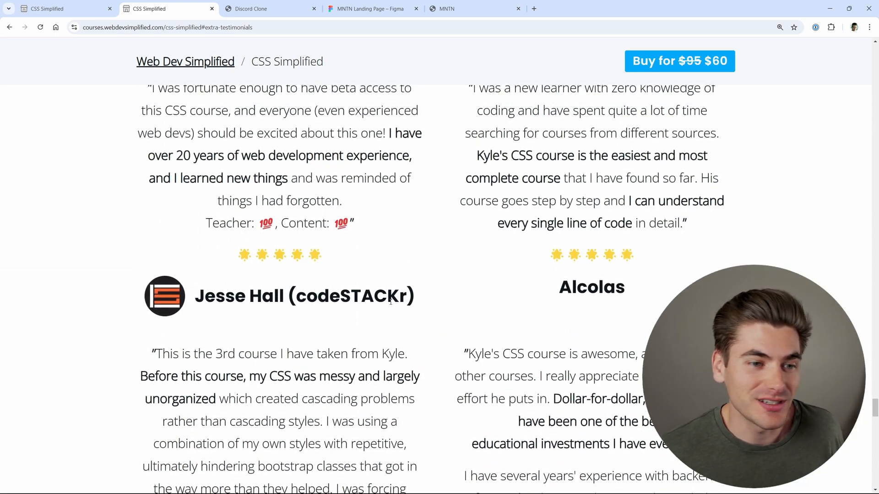
scroll(down, 3)
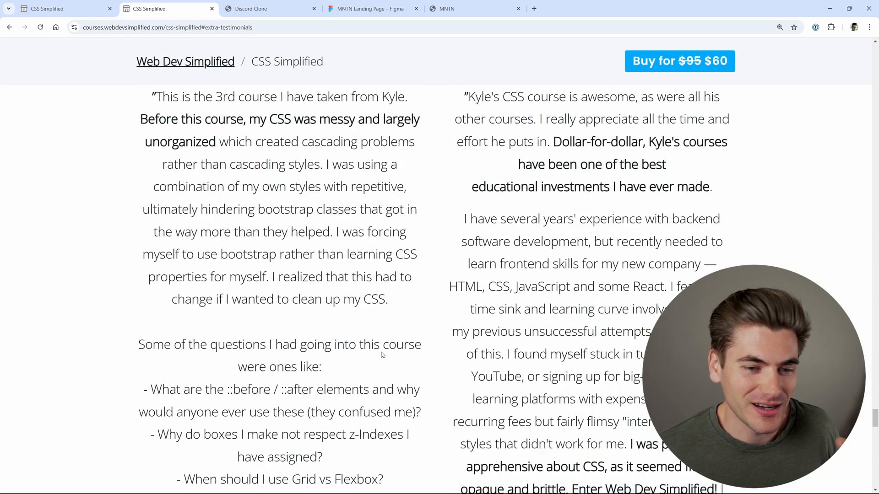
scroll(down, 3)
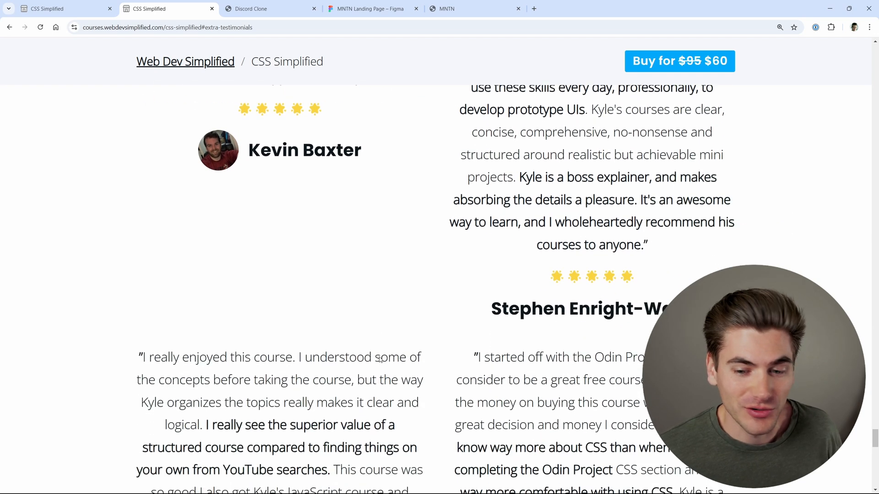
scroll(down, 3)
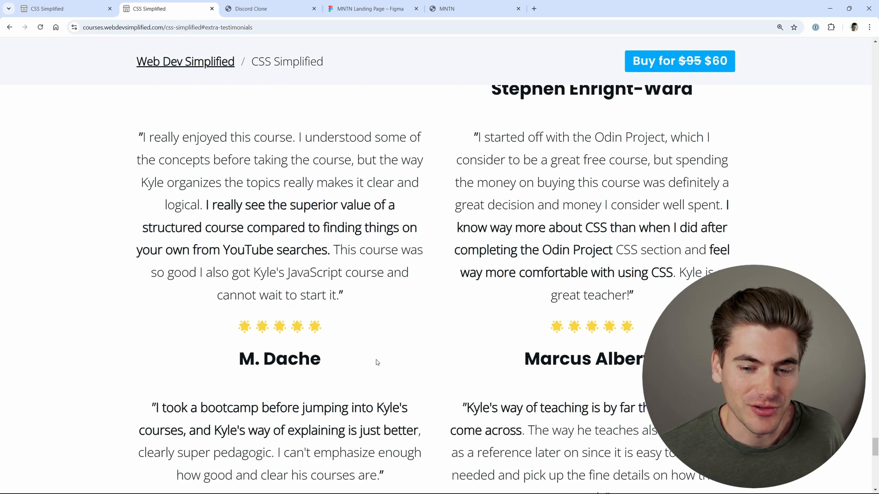
scroll(down, 3)
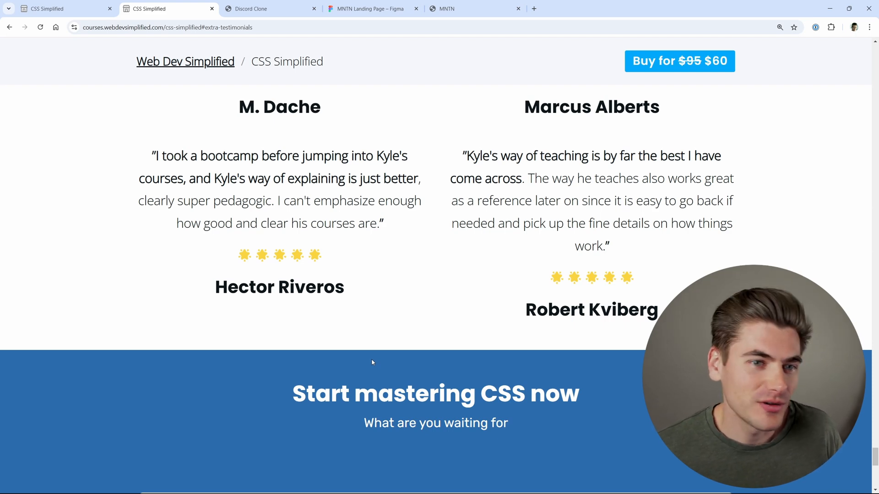
scroll(up, 3)
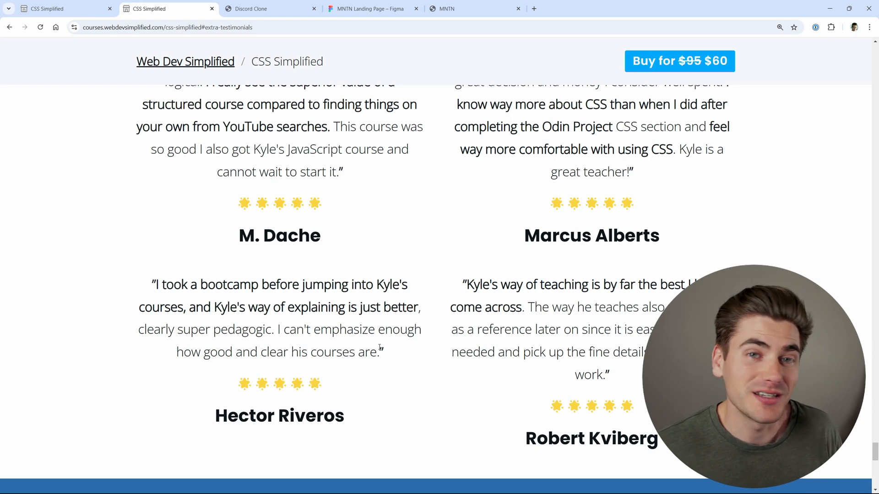
mouse_move(256, 90)
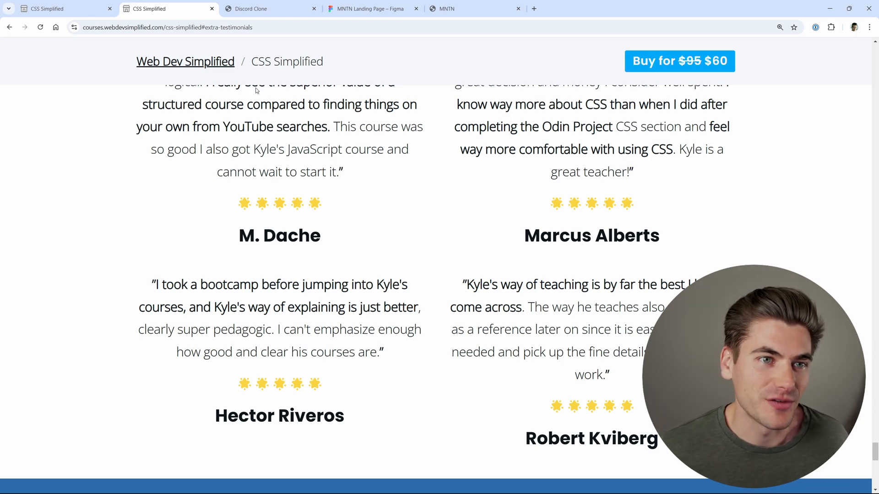
Step: Return to the MNTN demo and scroll from its hero to 'What level of hiker are you?'
click(270, 8)
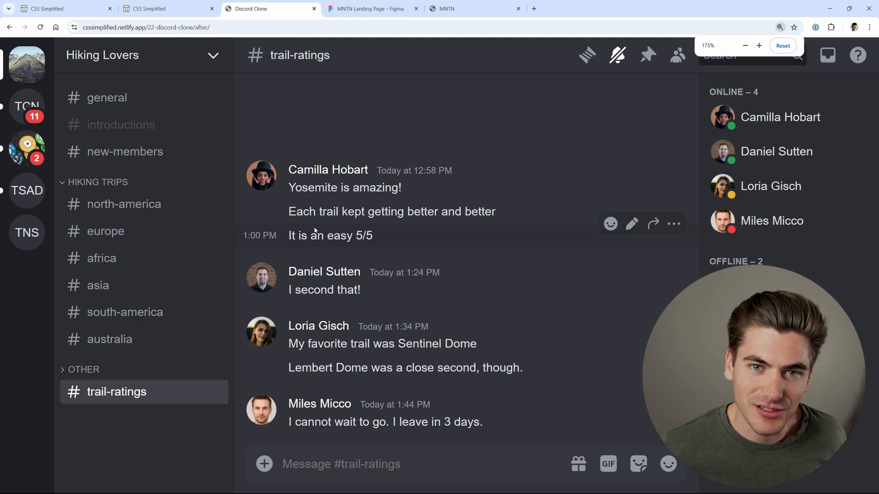
click(459, 9)
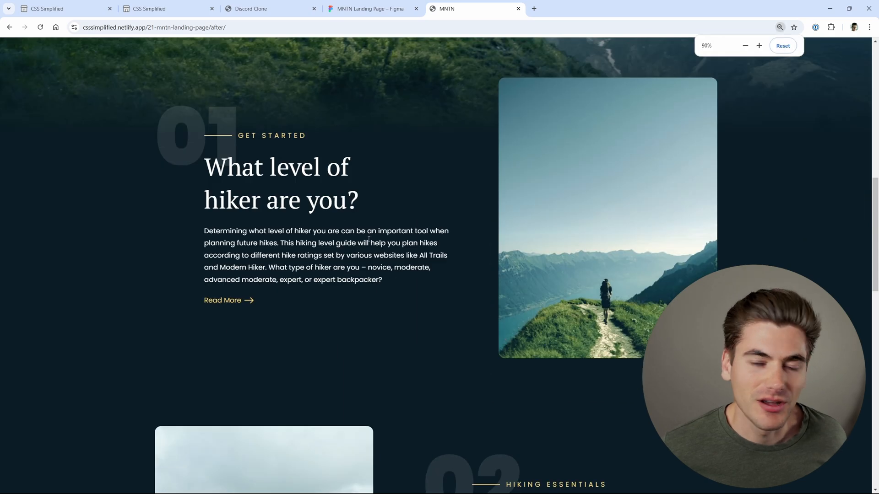
scroll(up, 3)
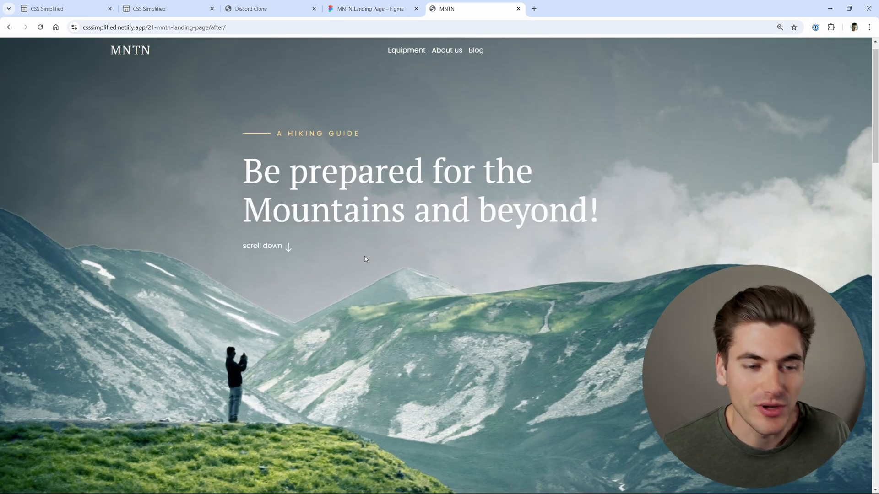
scroll(down, 3)
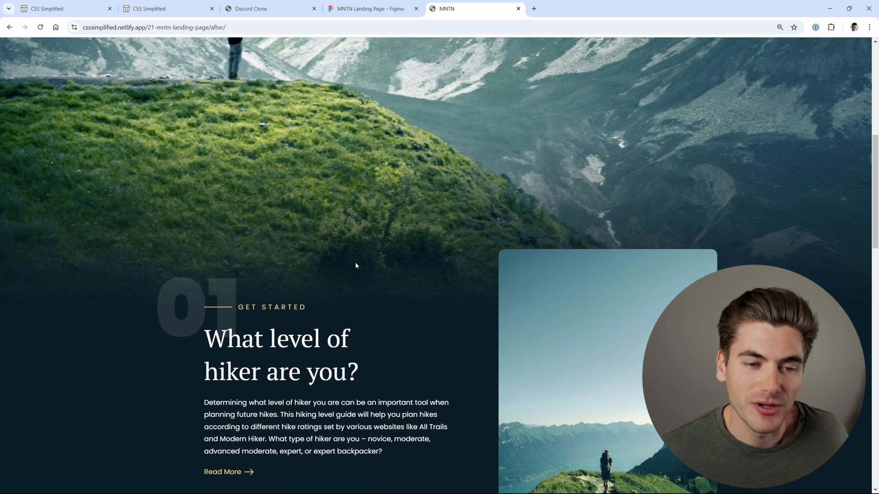
mouse_move(272, 247)
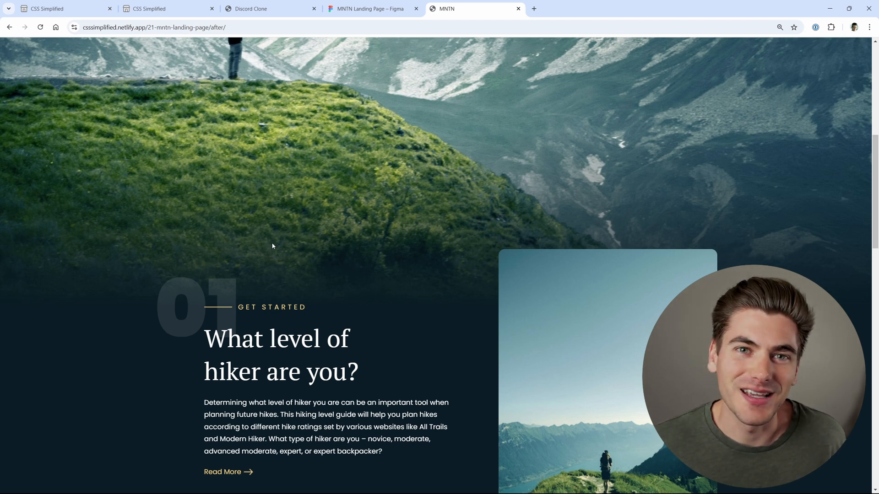